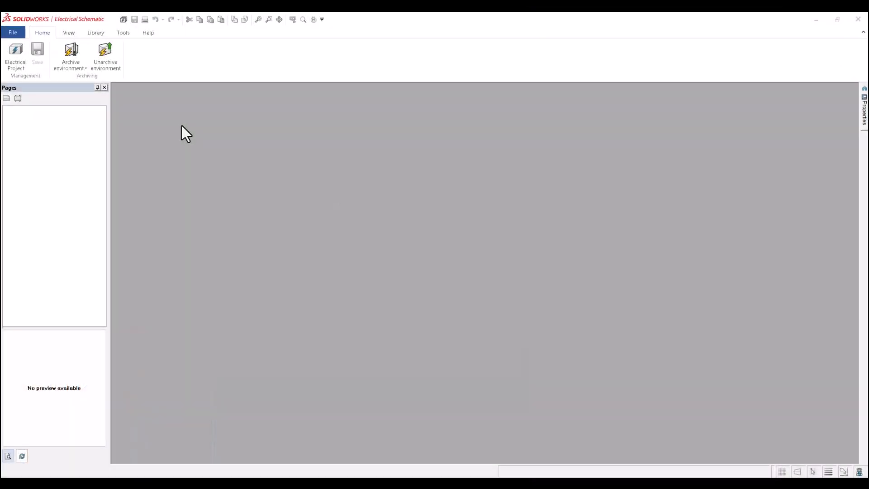
Show the Library ribbon with the cable reference management tools
{"action": "left_click", "coordinate": [95, 32]}
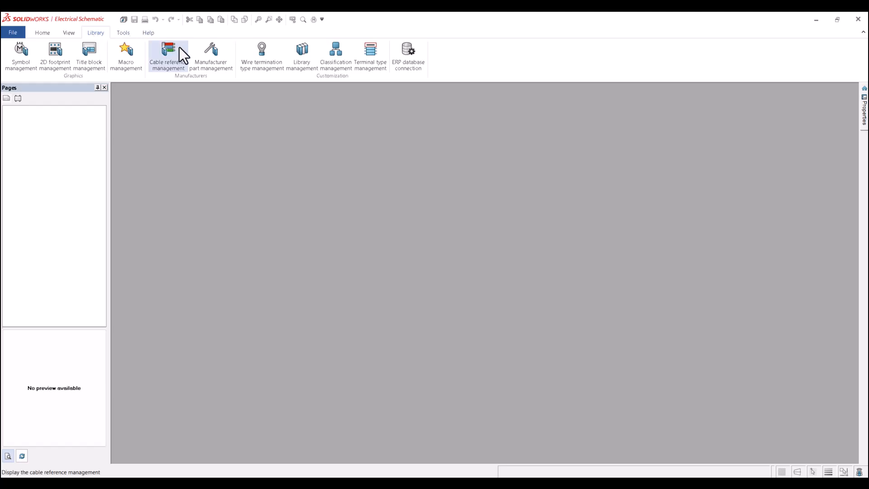
{"action": "mouse_move", "coordinate": [169, 55]}
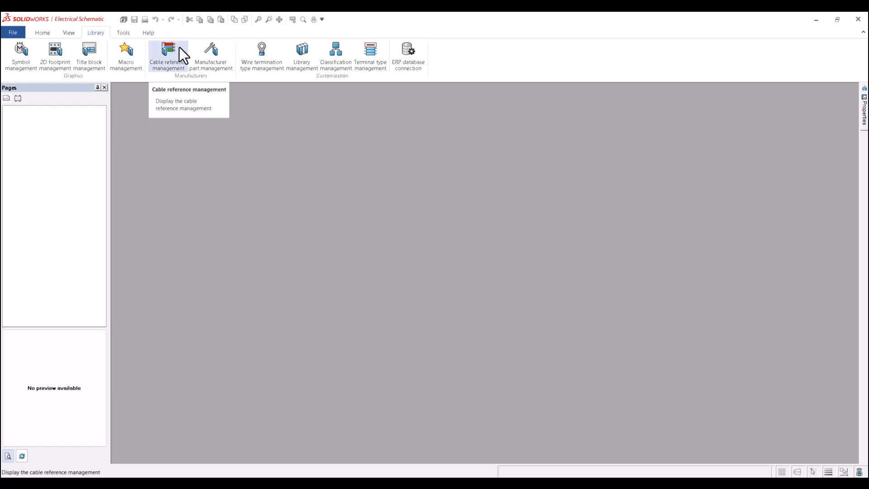
Browse the cable reference library's _KCMIL and AFUMEX classes, then return to the _AWG class list
{"action": "left_click", "coordinate": [168, 52]}
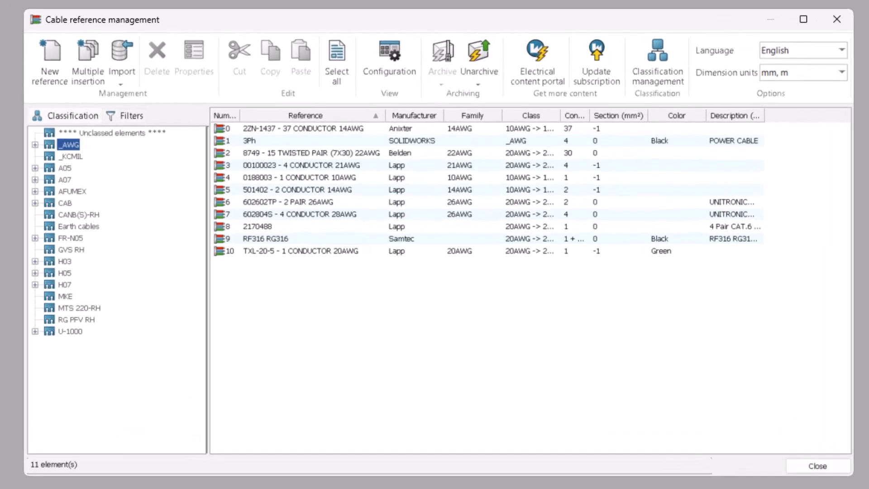
{"action": "left_click", "coordinate": [70, 155]}
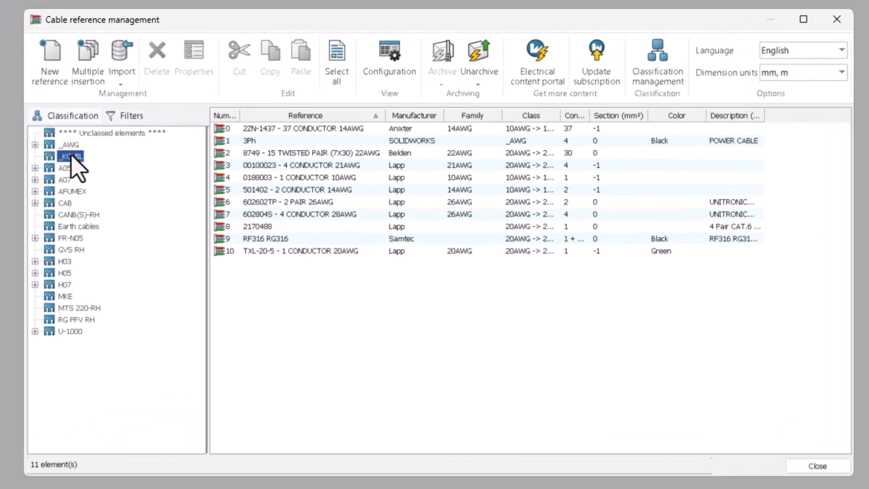
{"action": "left_click", "coordinate": [72, 191]}
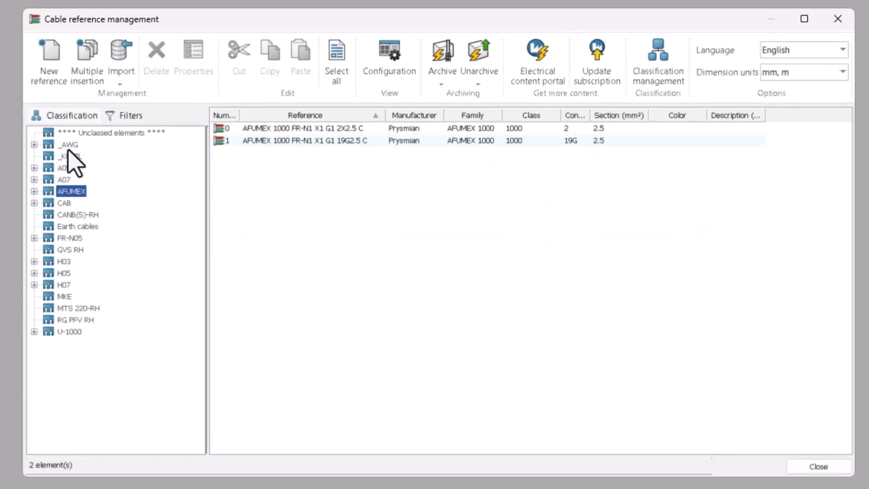
{"action": "left_click", "coordinate": [68, 145]}
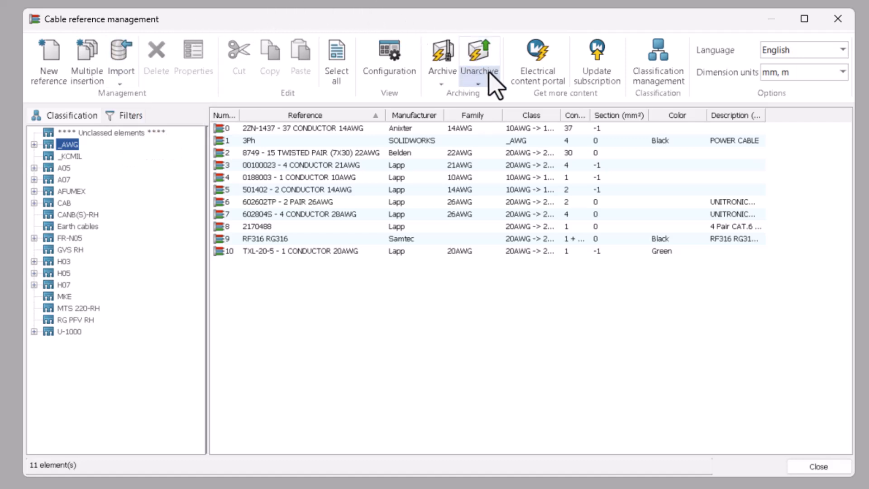
{"action": "mouse_move", "coordinate": [480, 55]}
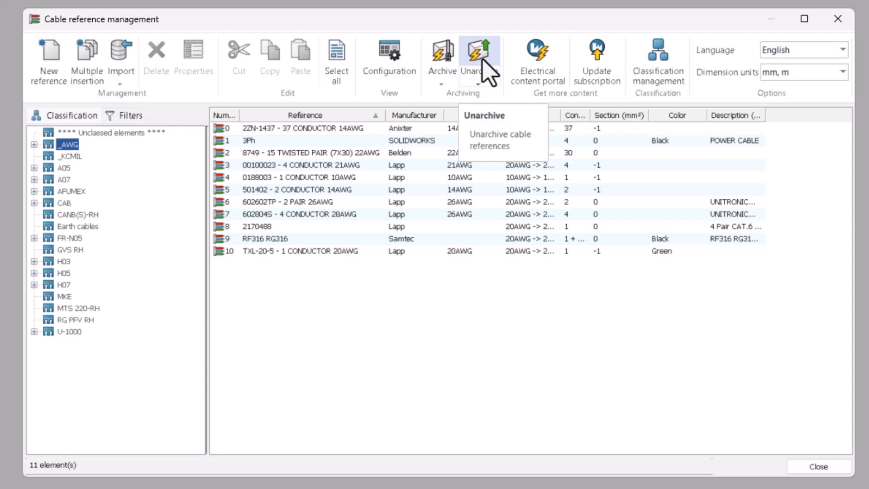
{"action": "mouse_move", "coordinate": [538, 58]}
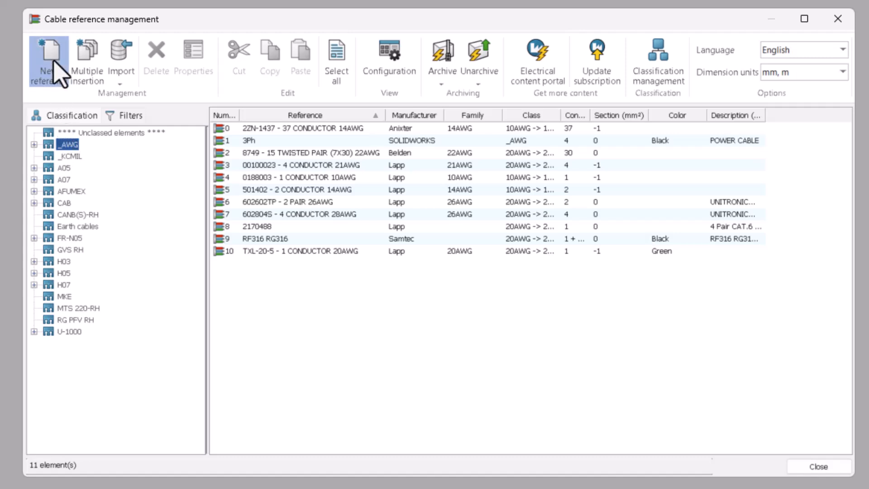
Create a new cable reference 0010-11-3PAIR-22AWG with manufacturer GOENGINEER
{"action": "left_click", "coordinate": [48, 60]}
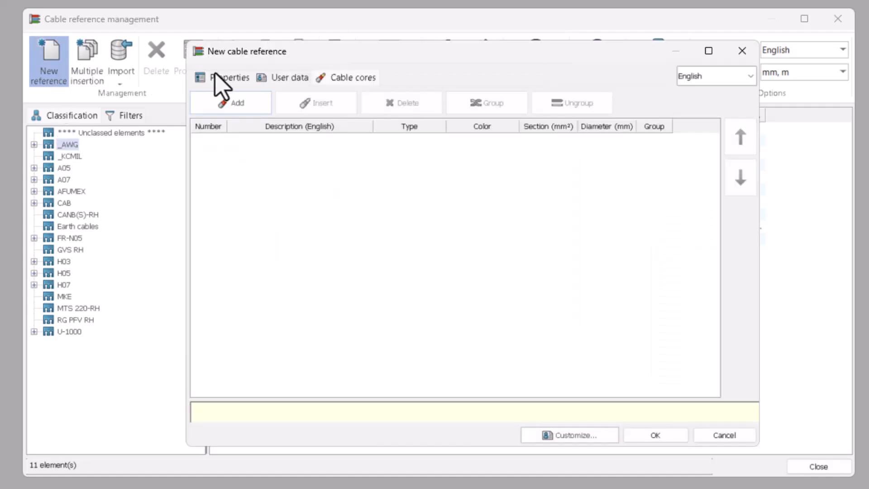
{"action": "left_click", "coordinate": [228, 77]}
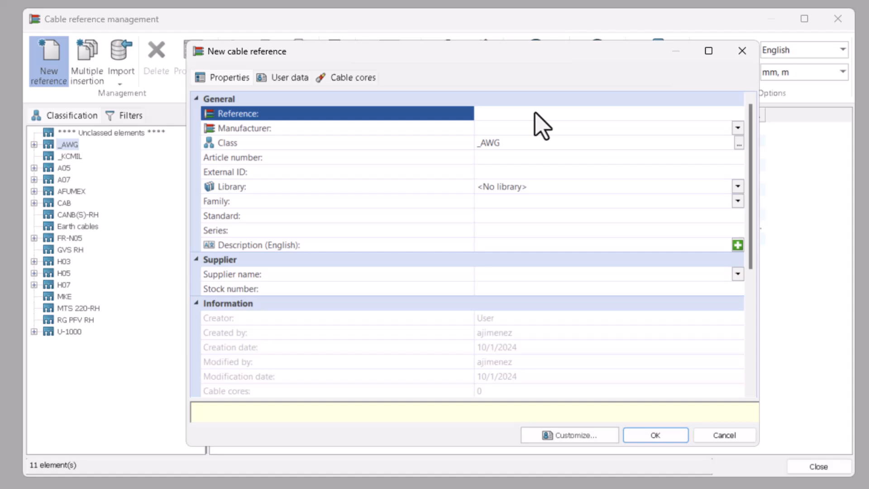
{"action": "type", "text": "0010-11"}
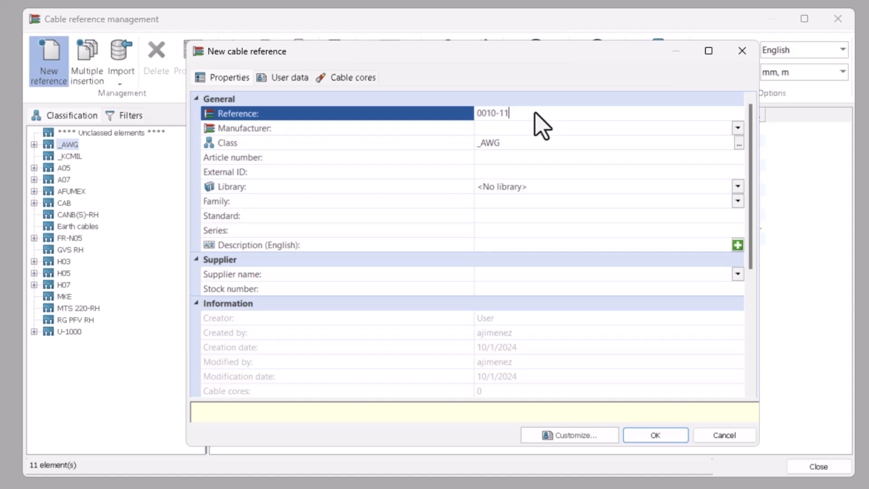
{"action": "type", "text": "-3PAIR 22AW"}
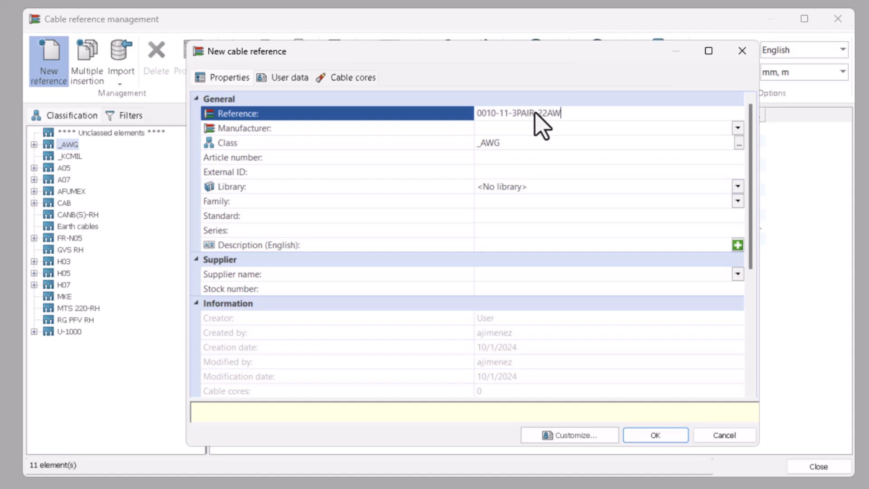
{"action": "type", "text": "G"}
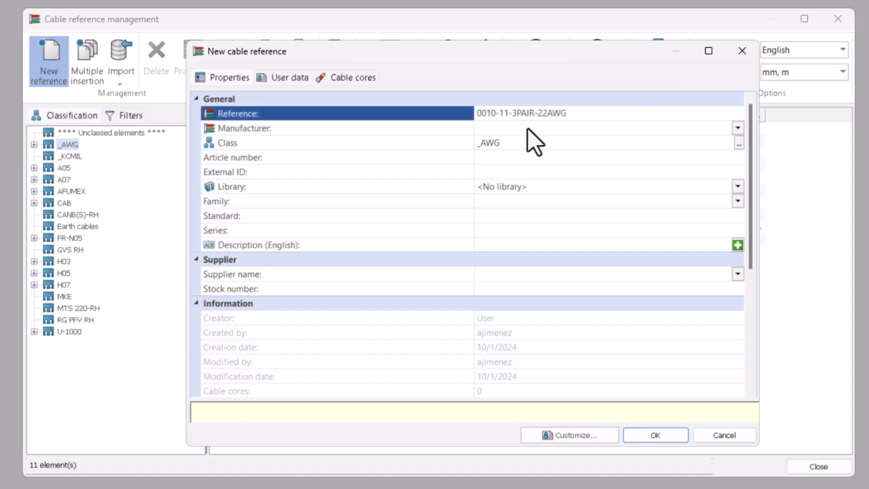
{"action": "left_click", "coordinate": [238, 127]}
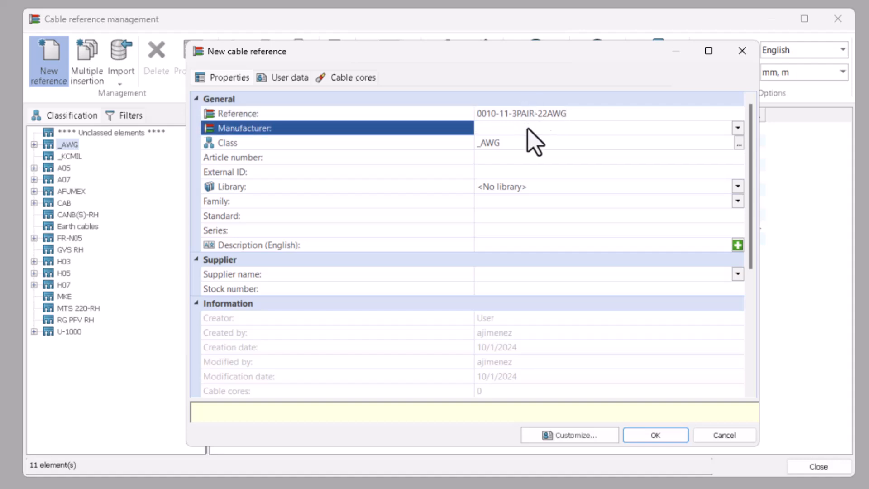
{"action": "type", "text": "GOENGINEER"}
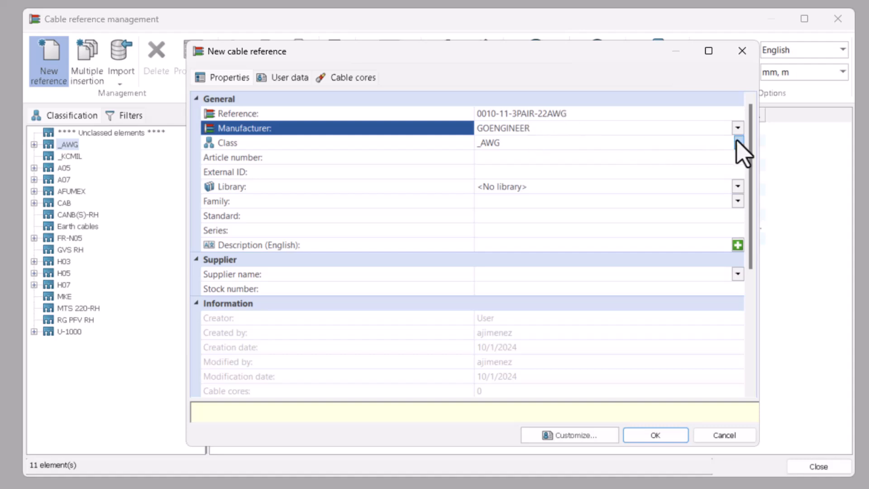
Assign class _AWG\20AWG -> 29AWG, library AWG_CABLE and standard GAUGE AWG
{"action": "left_click", "coordinate": [737, 142]}
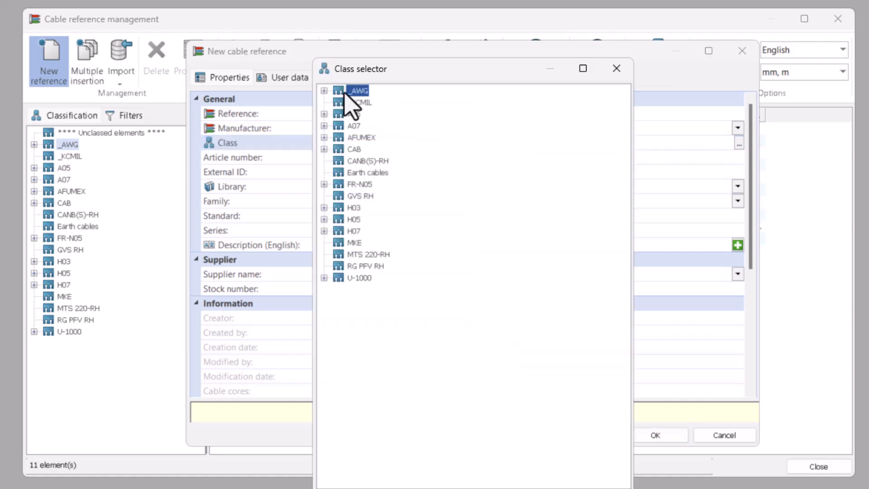
{"action": "left_click", "coordinate": [324, 90]}
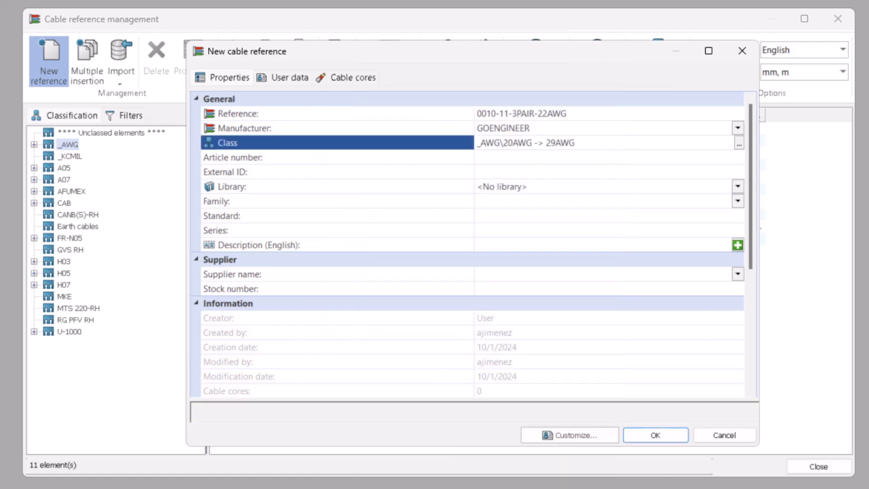
{"action": "left_click", "coordinate": [277, 157]}
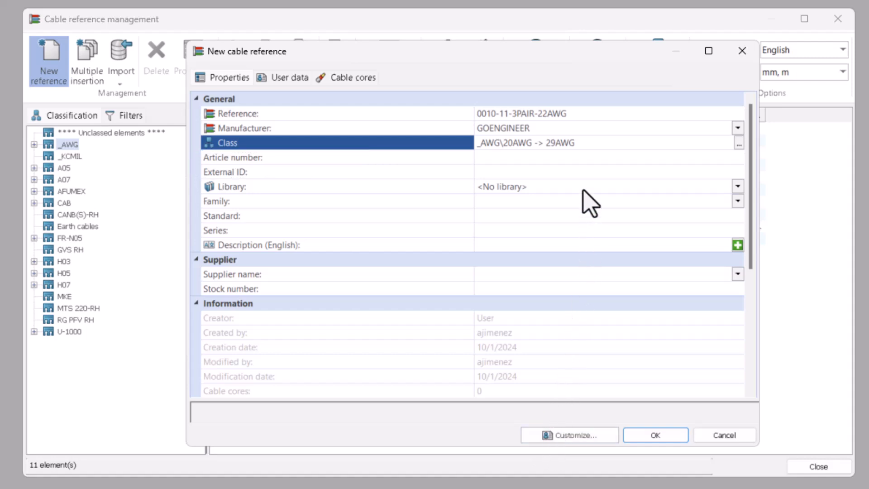
{"action": "left_click", "coordinate": [737, 186]}
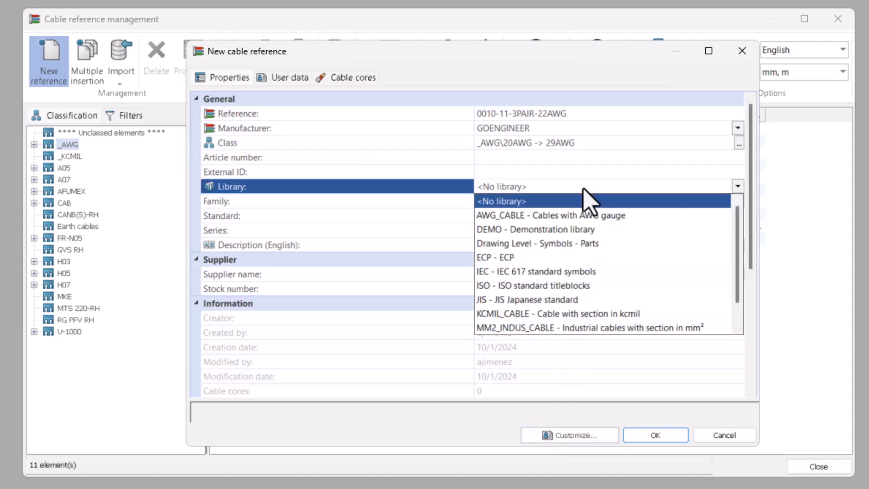
{"action": "left_click", "coordinate": [551, 216]}
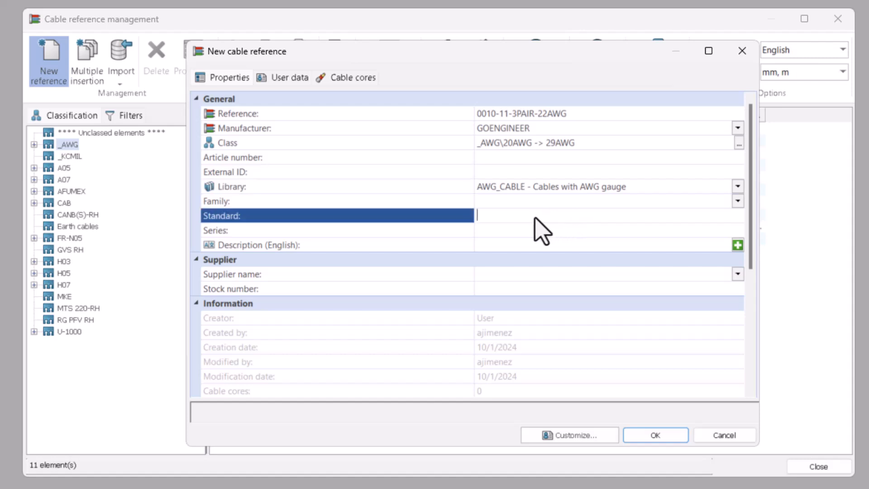
{"action": "type", "text": "GAUGE AW"}
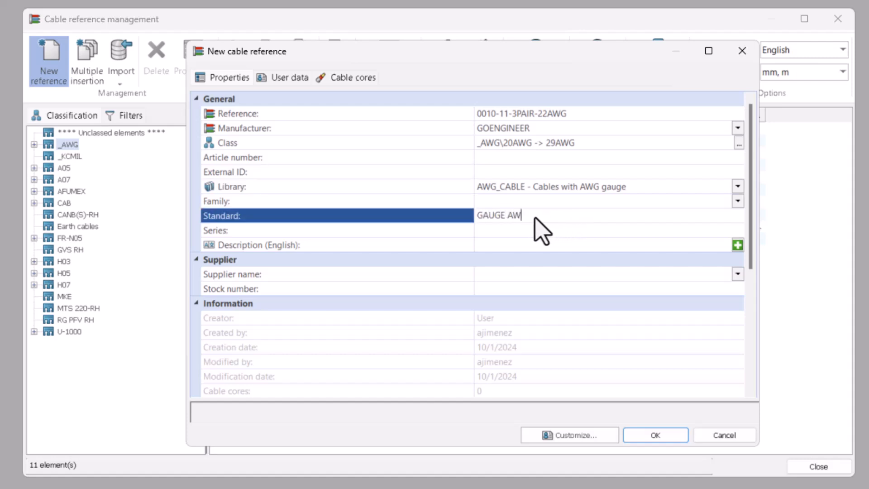
{"action": "type", "text": "G"}
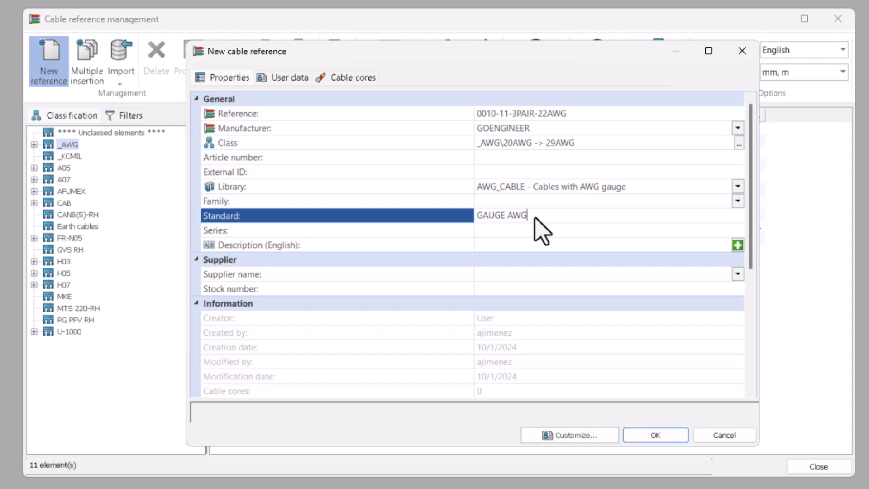
Set size standard to Gauge (AWG), diameter 10 mm and conductor gauge 22 AWG
{"action": "scroll", "scroll_direction": "down", "scroll_amount": 3}
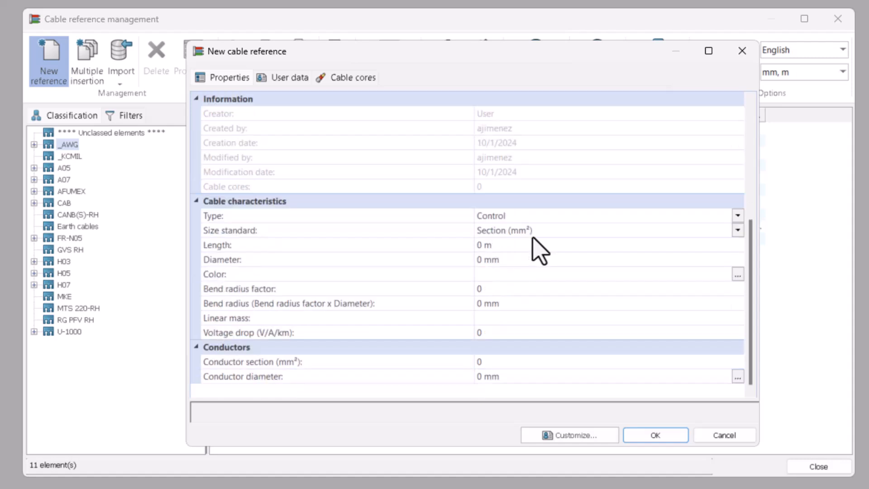
{"action": "left_click", "coordinate": [737, 216]}
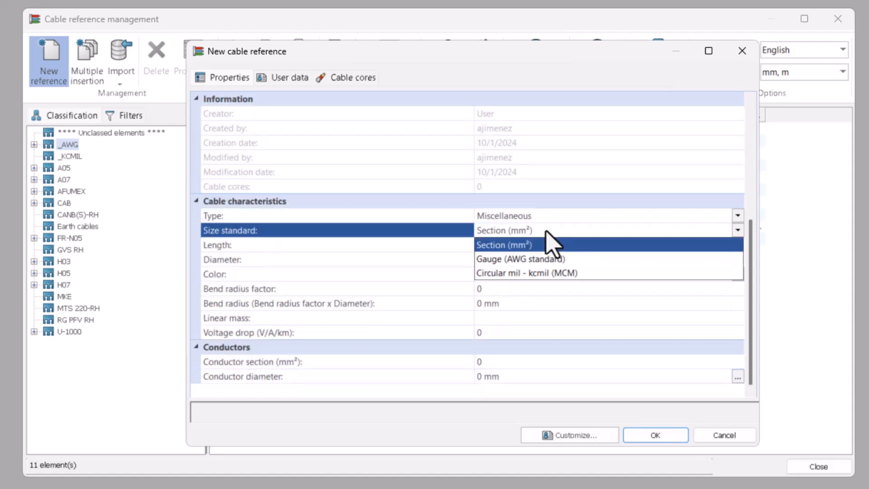
{"action": "left_click", "coordinate": [520, 259]}
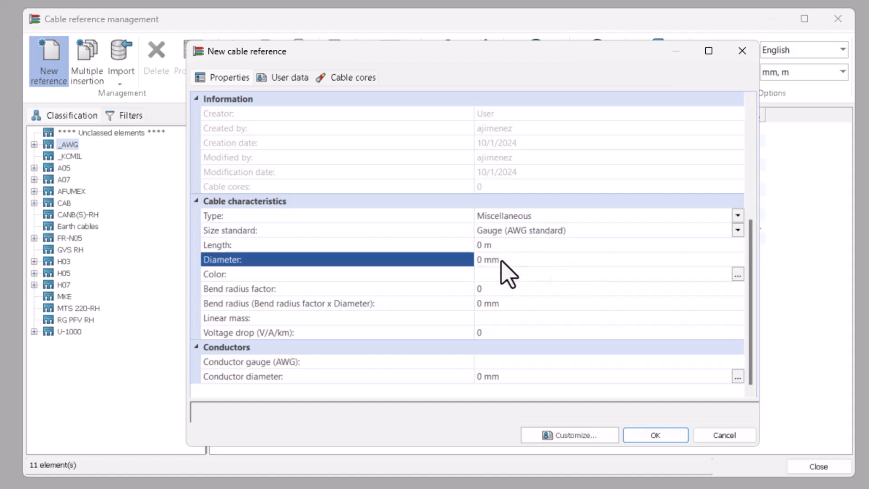
{"action": "left_click", "coordinate": [499, 259]}
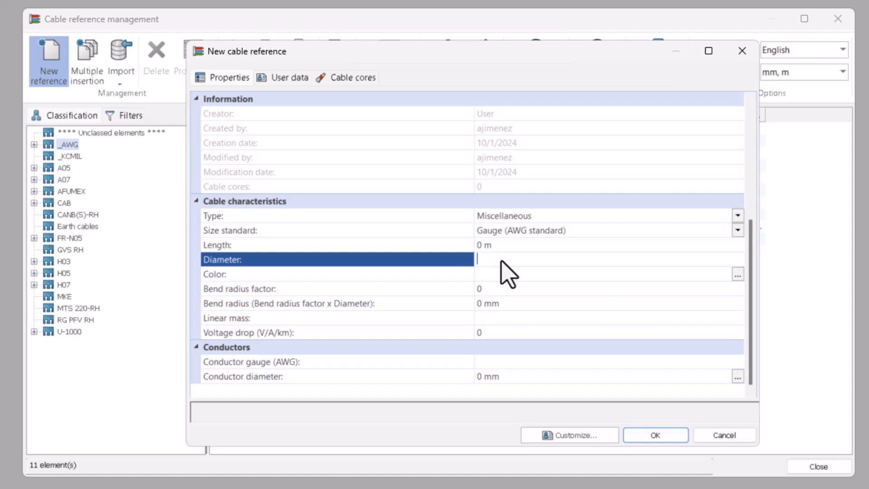
{"action": "type", "text": "10 mm"}
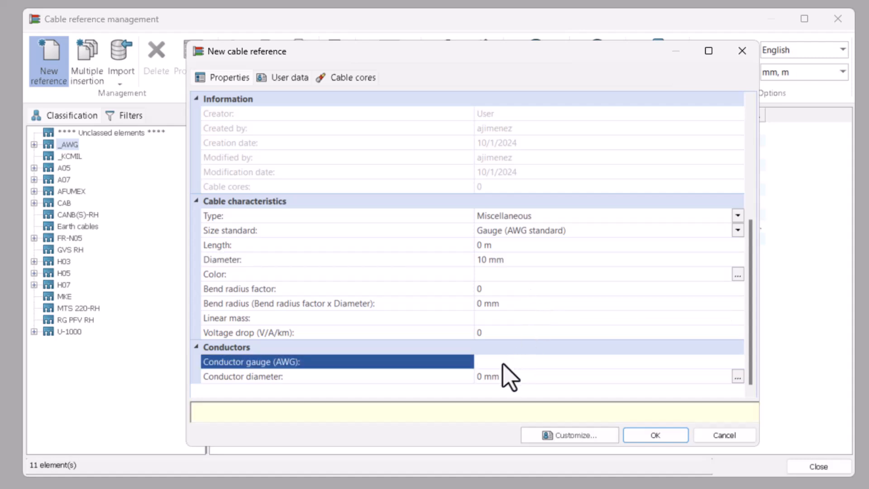
{"action": "type", "text": "22"}
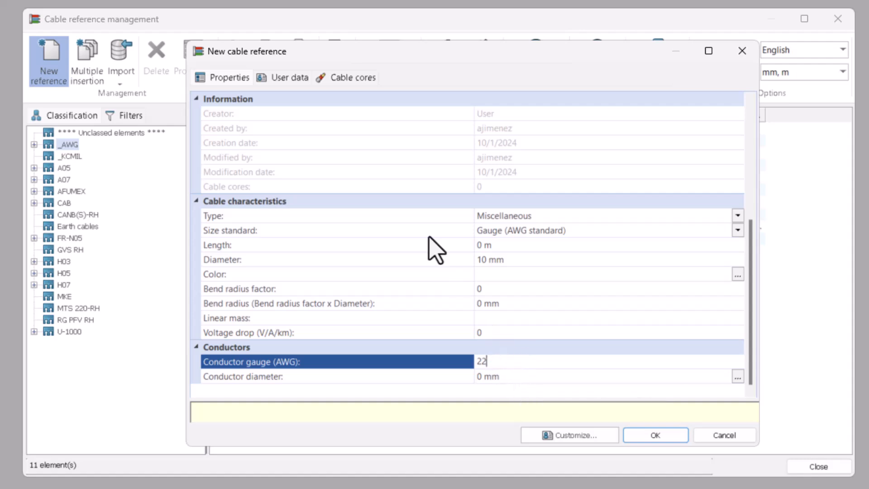
Add cores until four 22 AWG cores are listed for the cable
{"action": "left_click", "coordinate": [351, 77]}
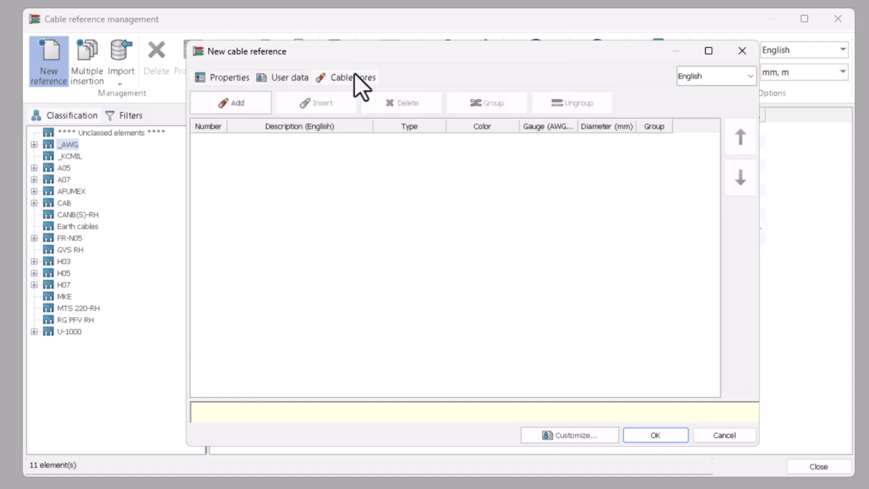
{"action": "mouse_move", "coordinate": [230, 102]}
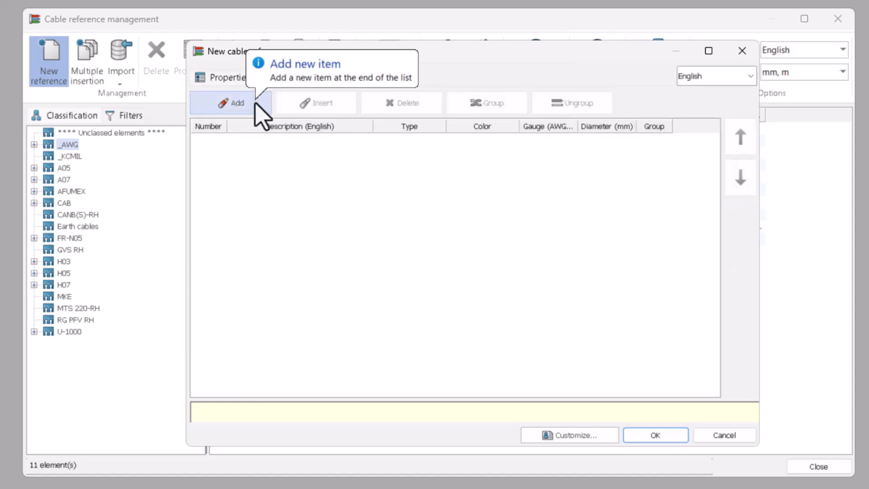
{"action": "left_click", "coordinate": [231, 102]}
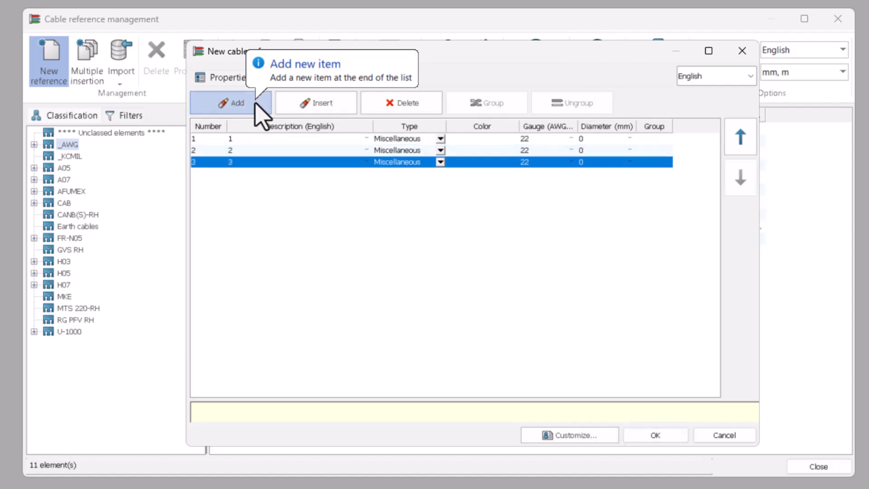
{"action": "left_click", "coordinate": [231, 102]}
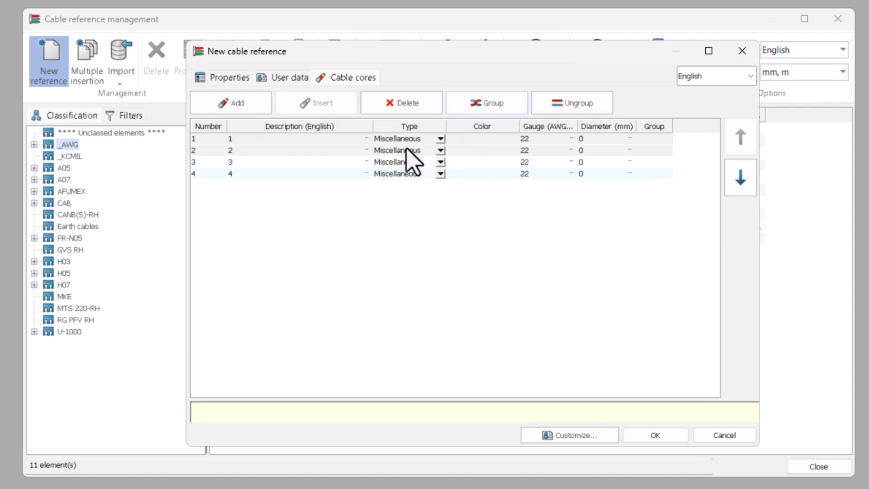
Describe cores L1-BROWN and L3-BLUE, colour the third core blue, and save the reference
{"action": "type", "text": "L1-BROWN"}
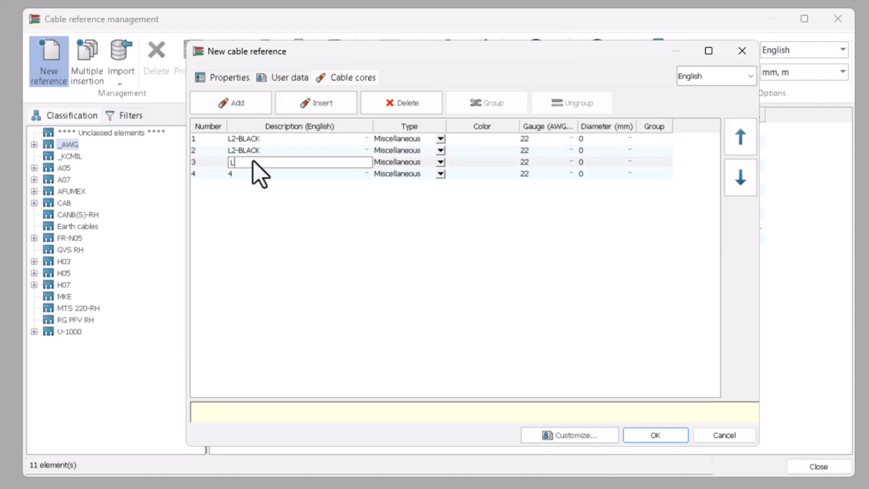
{"action": "type", "text": "L3-BLUE"}
{"action": "left_click", "coordinate": [299, 173]}
{"action": "type", "text": "PE"}
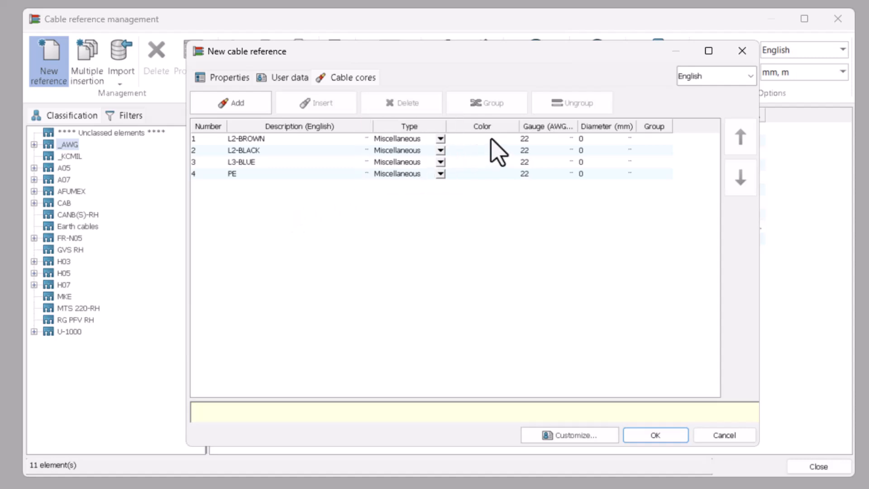
{"action": "left_click", "coordinate": [483, 139]}
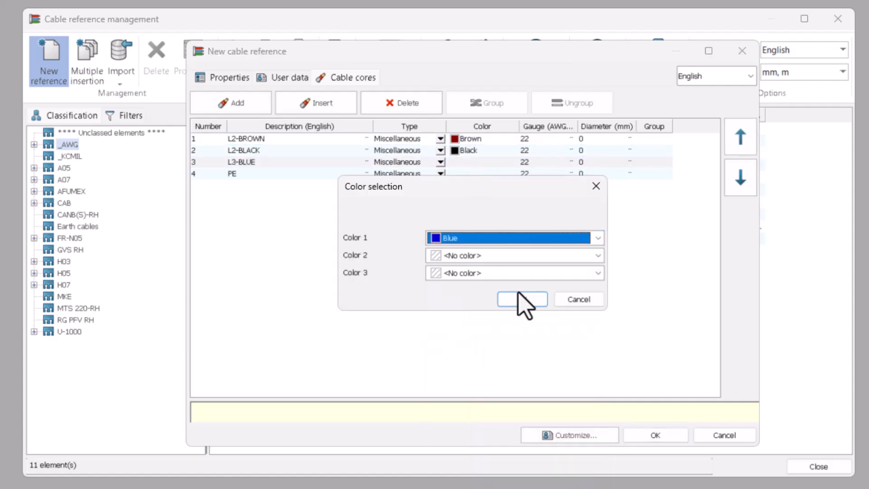
{"action": "left_click", "coordinate": [521, 299]}
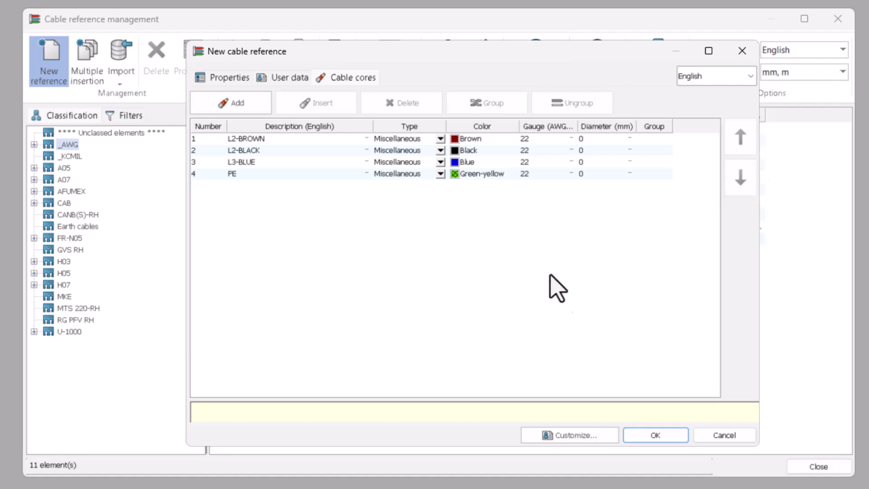
{"action": "left_click", "coordinate": [655, 436]}
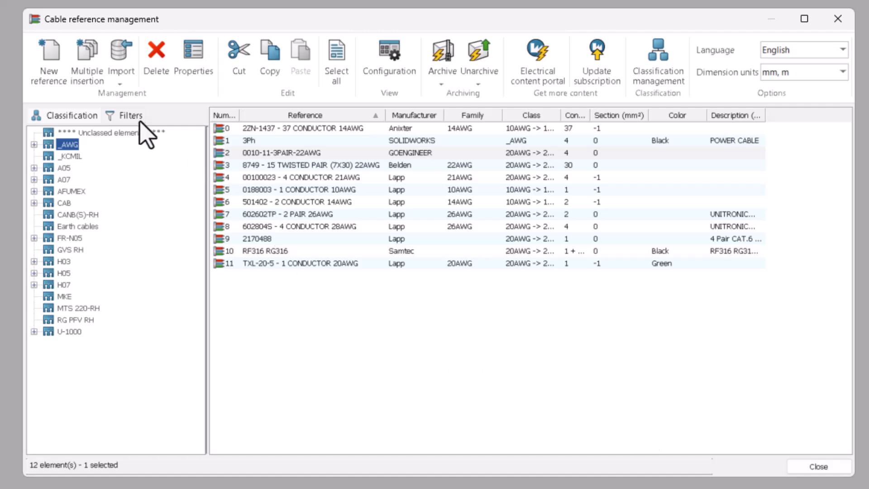
Clear all filters and filter by manufacturer GOENGINEER to list only the new cable
{"action": "left_click", "coordinate": [130, 115]}
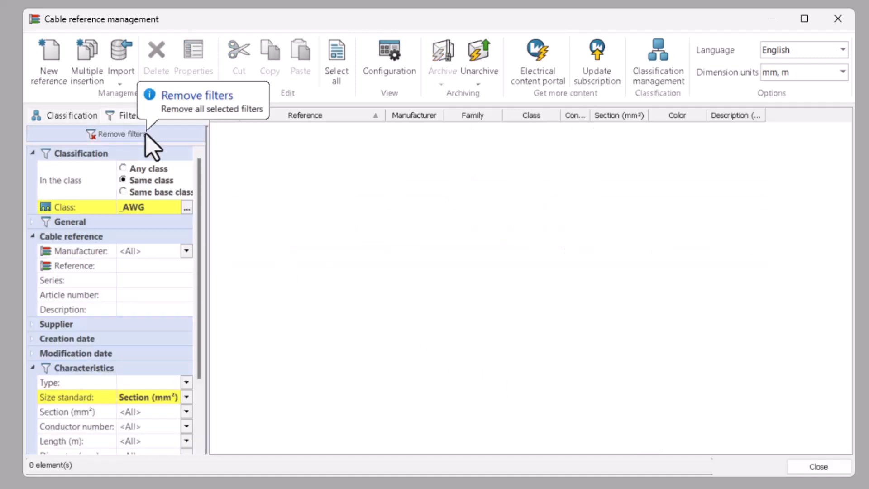
{"action": "left_click", "coordinate": [118, 134]}
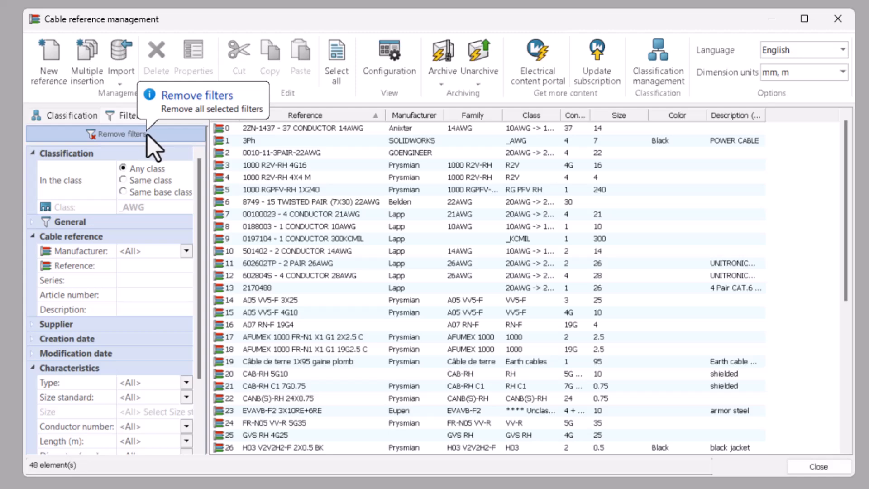
{"action": "left_click", "coordinate": [186, 251]}
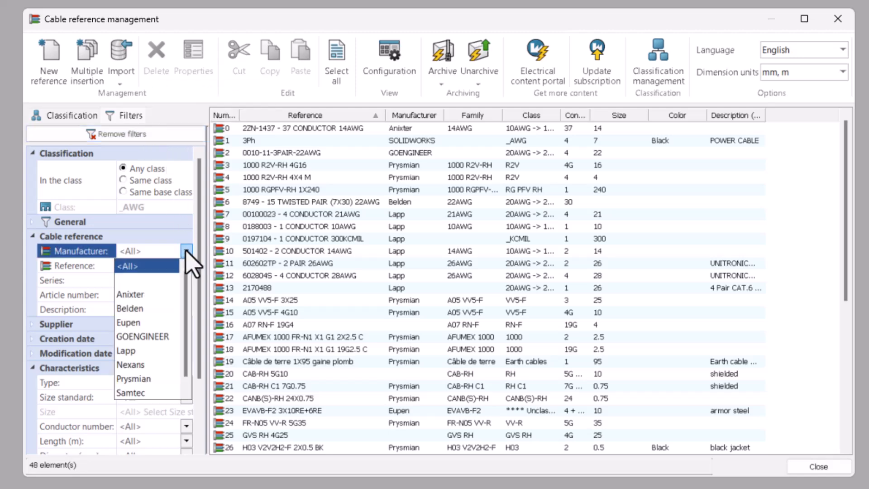
{"action": "left_click", "coordinate": [142, 337]}
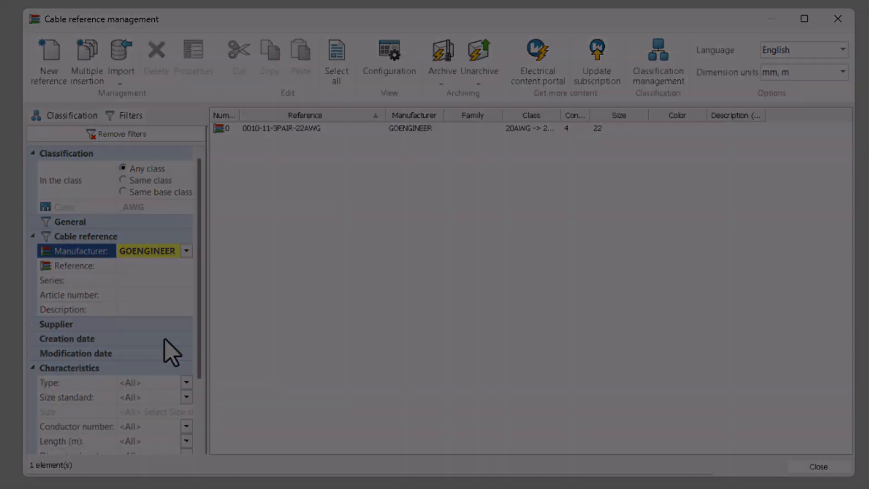